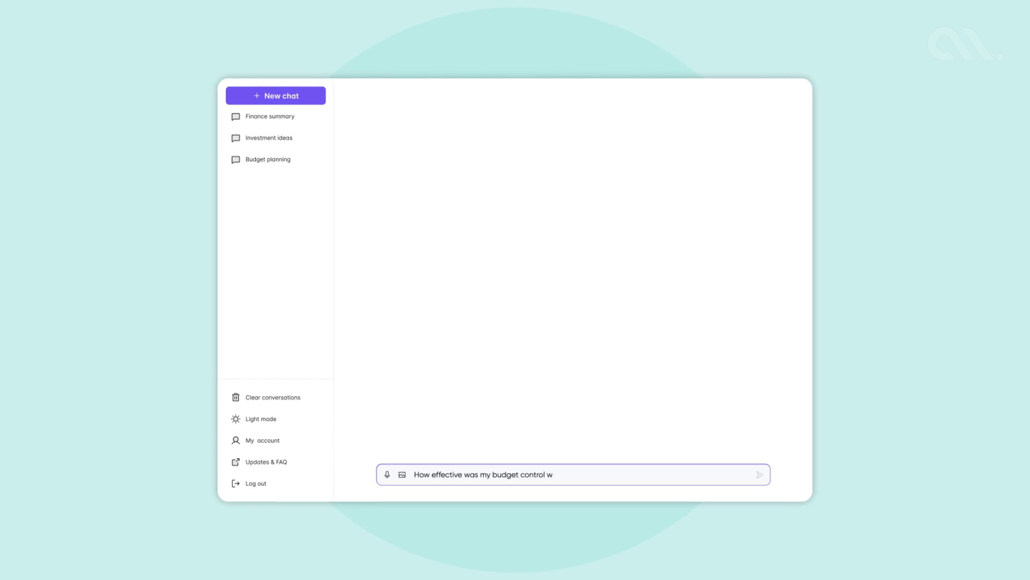
# Send the transaction-analysis request with the PDF records and read the assistant's monthly spending insight
pyautogui.click(760, 474)
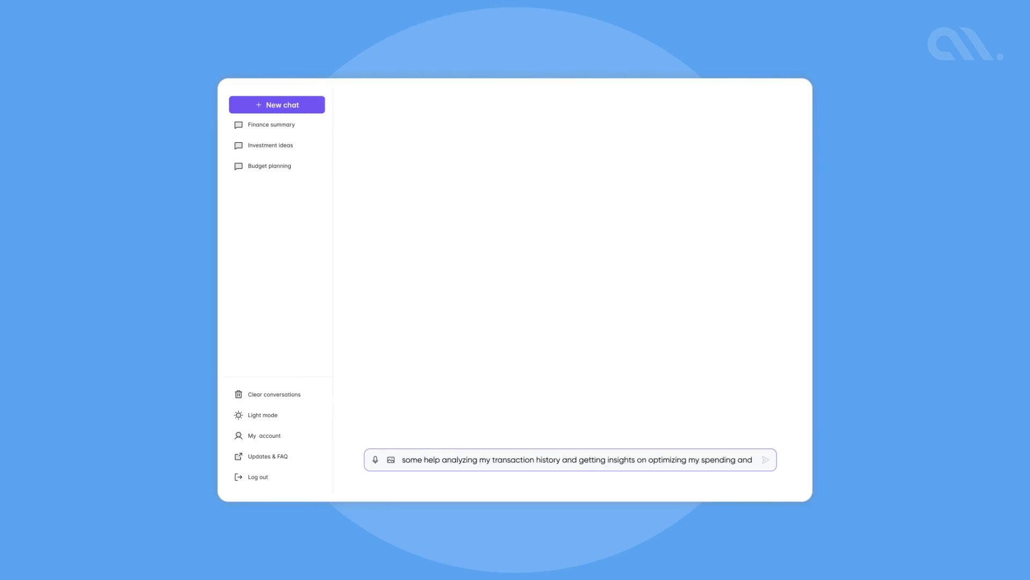
pyautogui.click(764, 459)
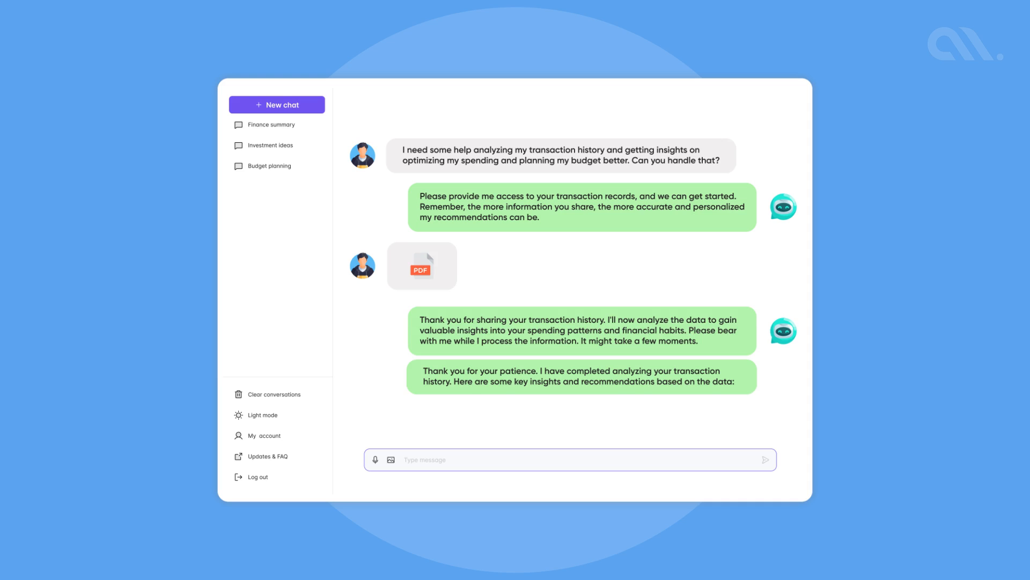
pyautogui.scroll(-3)
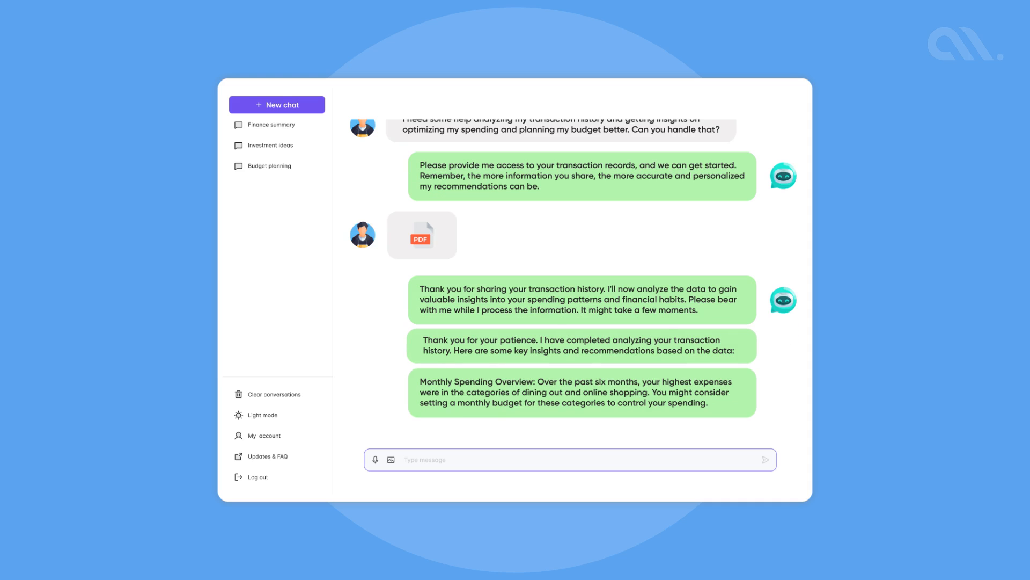